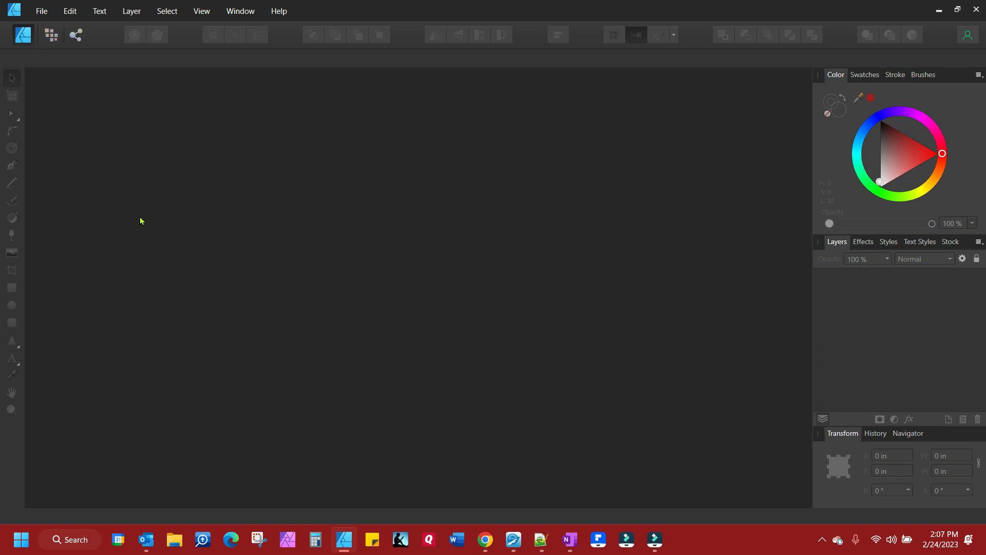
# Step: Show Affinity Designer's File menu commands
pyautogui.click(41, 11)
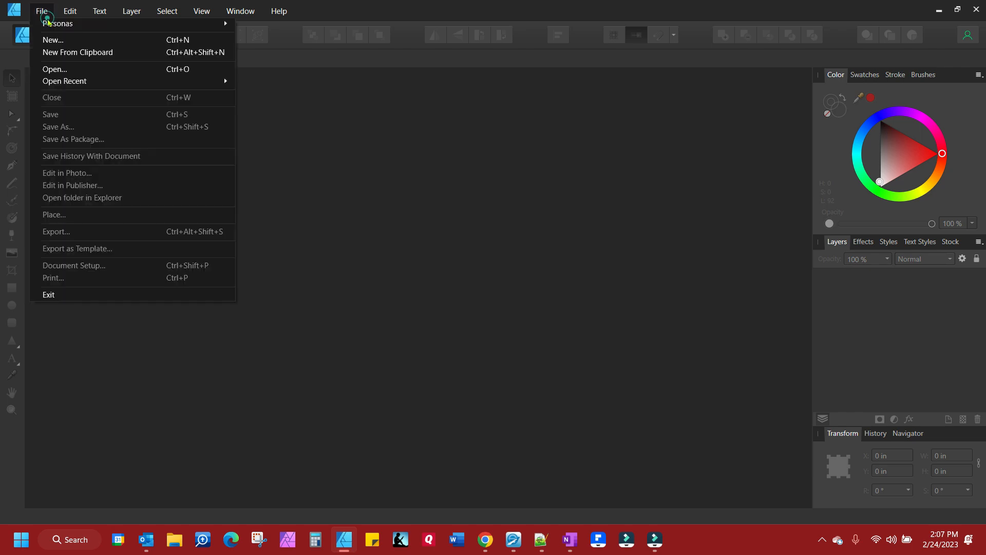
pyautogui.click(53, 40)
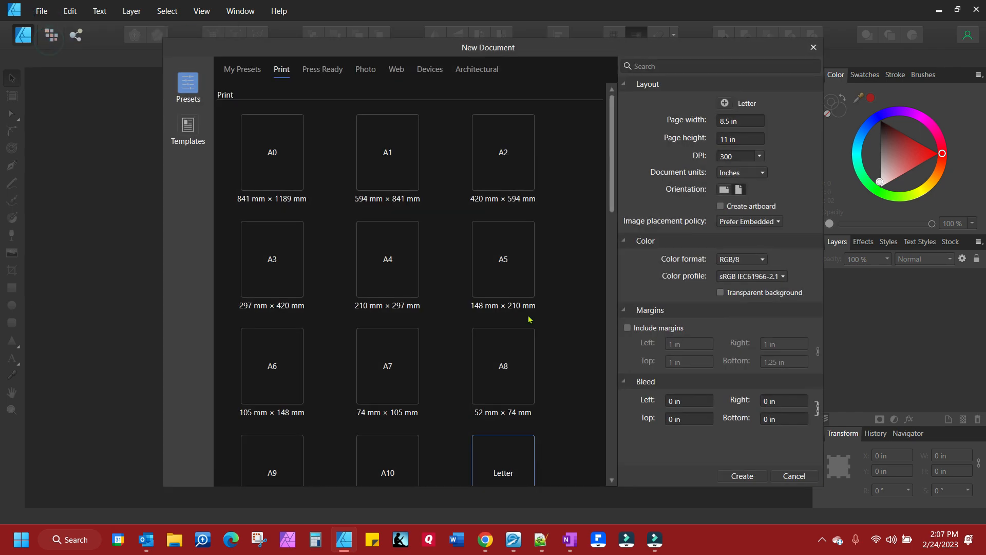
pyautogui.click(741, 476)
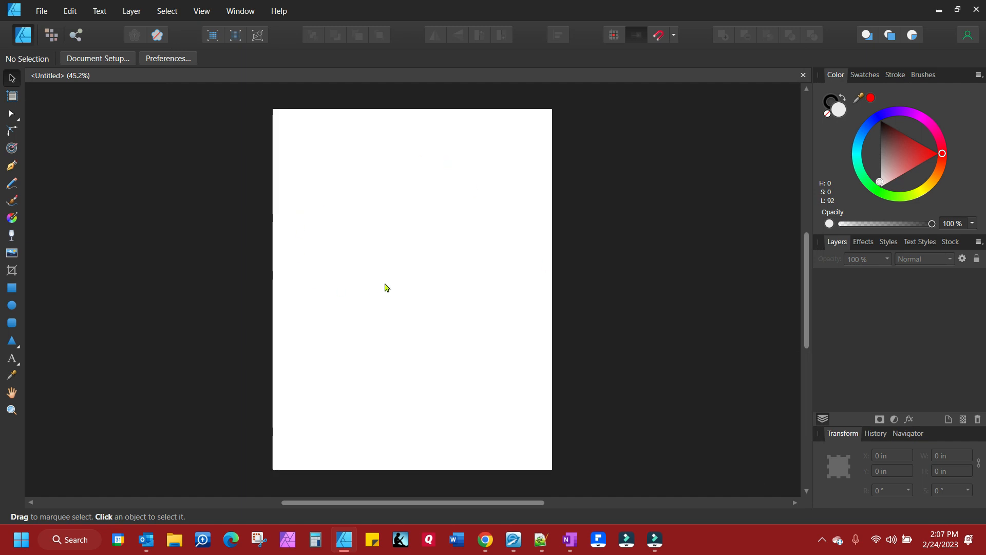
pyautogui.moveTo(789, 284)
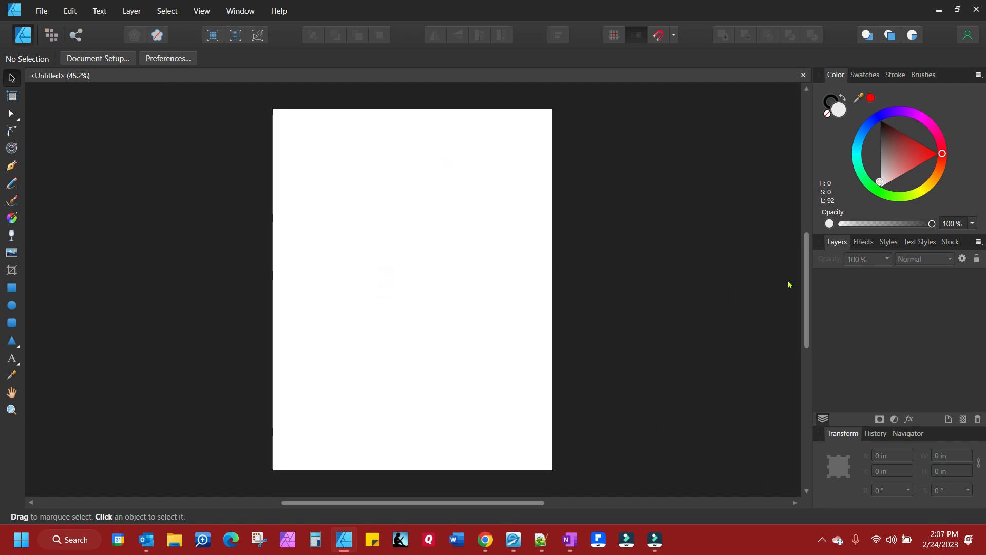
pyautogui.moveTo(373, 334)
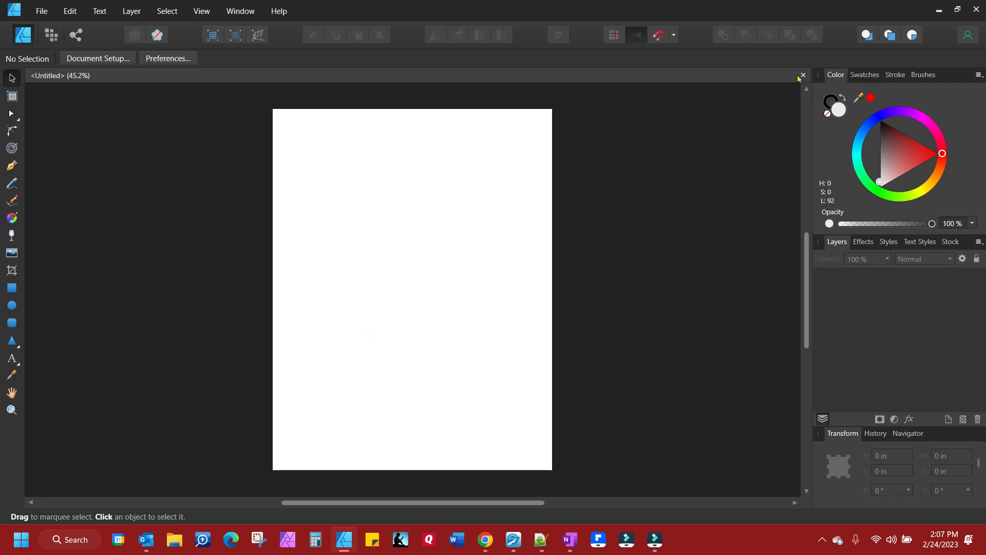
pyautogui.click(802, 75)
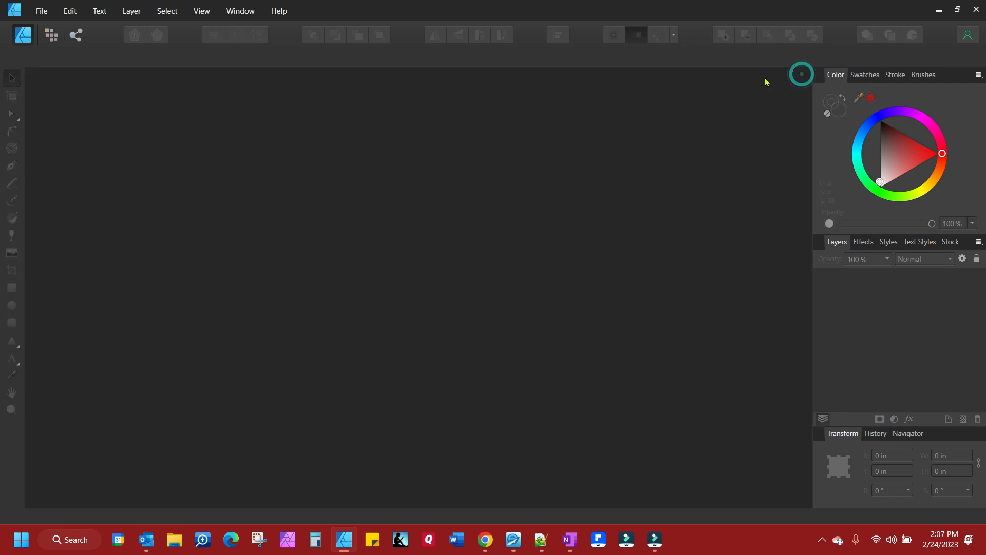
pyautogui.click(41, 11)
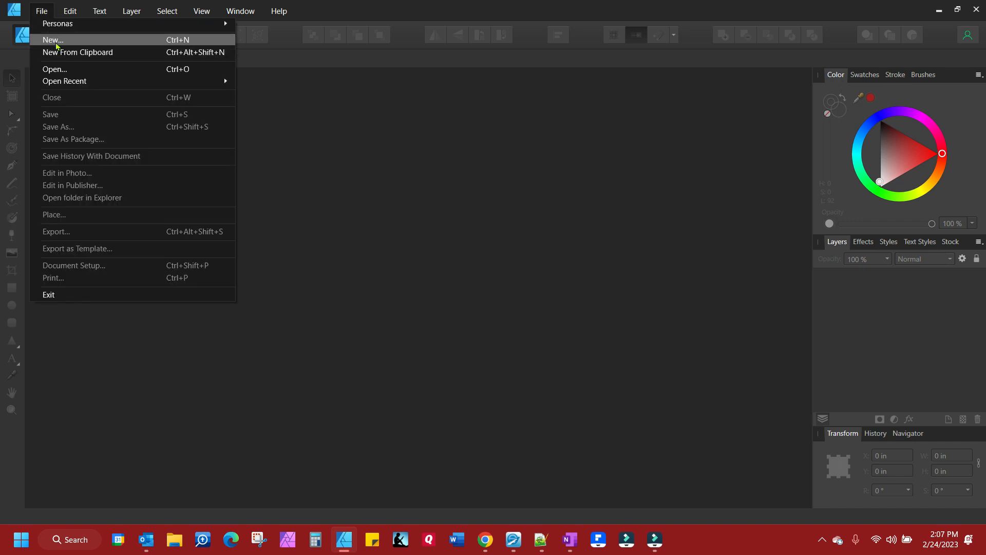
# Step: Create a new Letter document with Transparent background ticked under Color
pyautogui.click(52, 40)
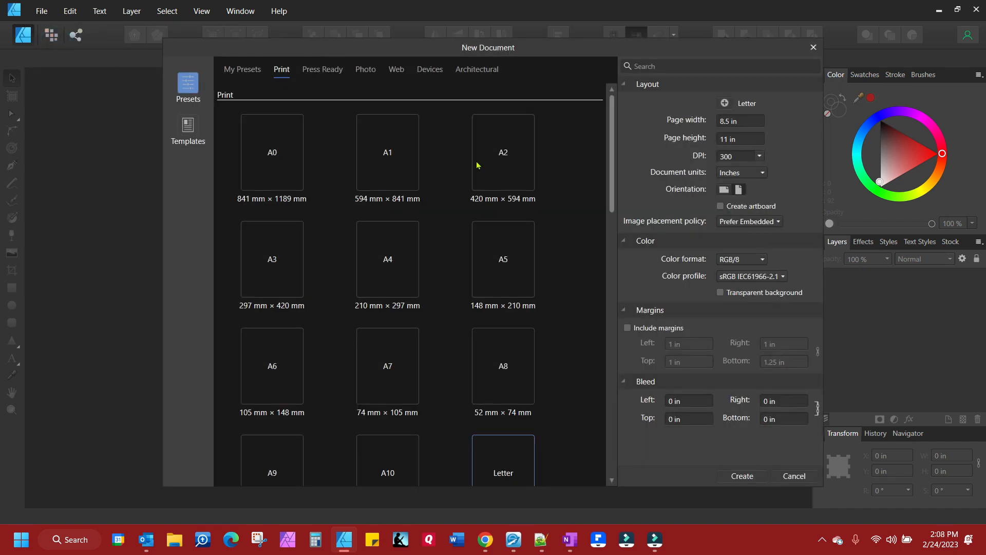
pyautogui.moveTo(776, 302)
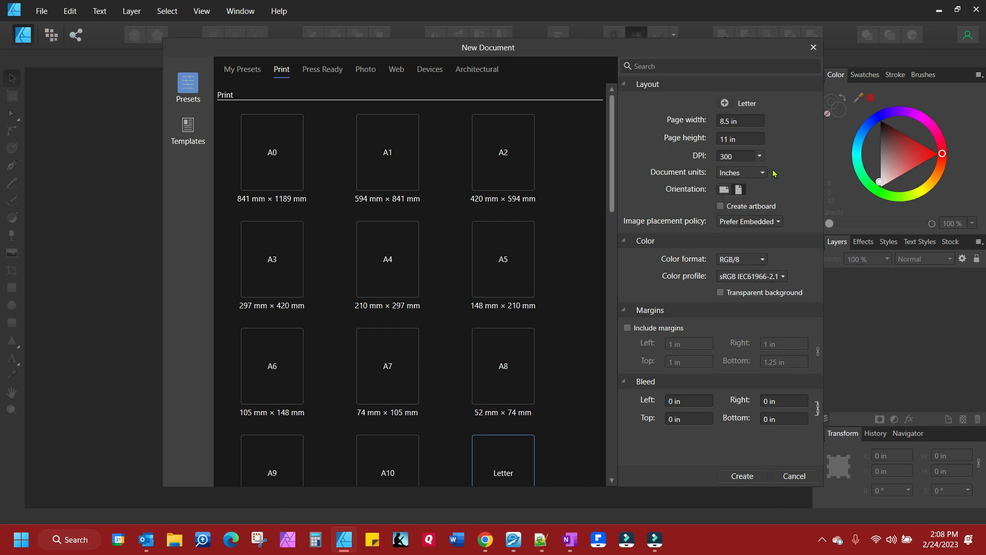
pyautogui.moveTo(764, 162)
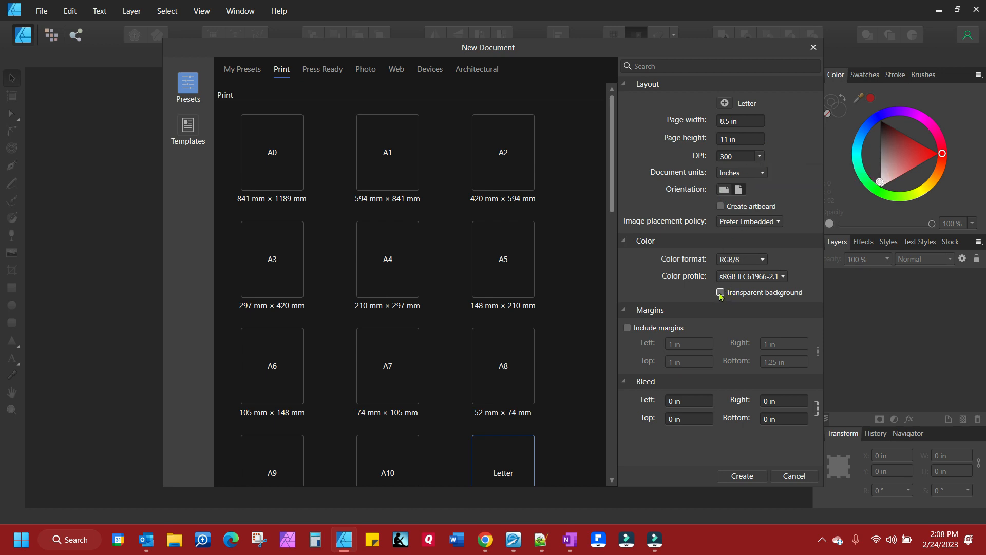
pyautogui.click(720, 292)
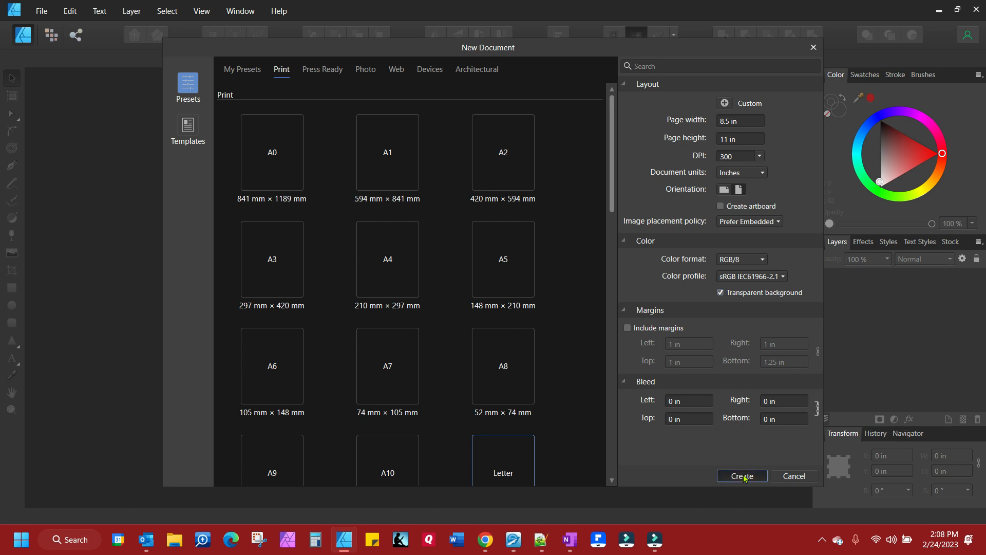
pyautogui.click(742, 475)
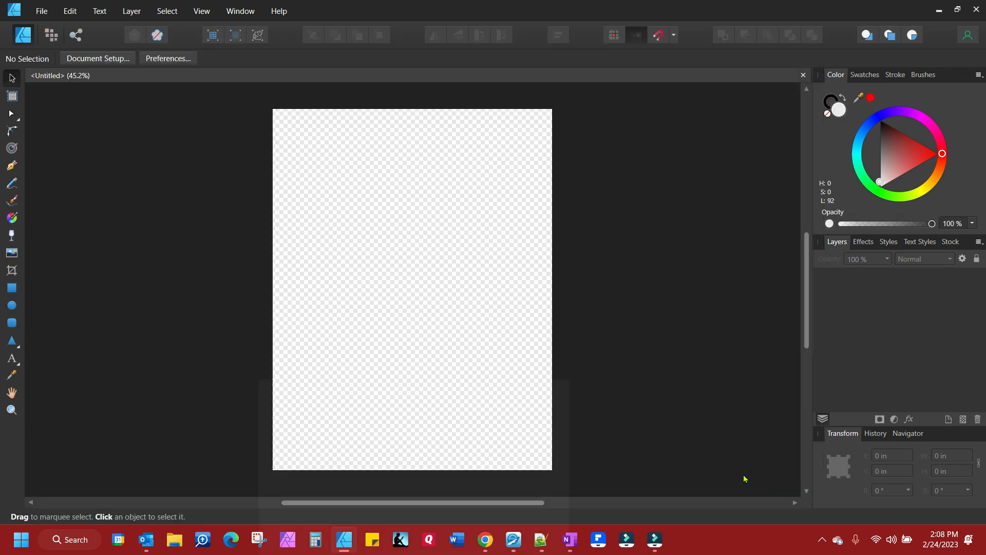